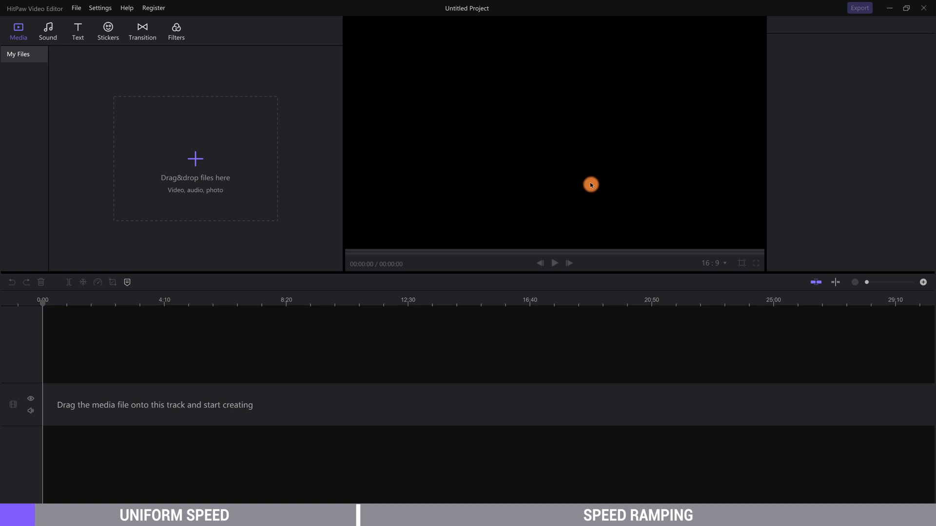
# - Import the five clips into My Files and add video(5) to the start of the track
pyautogui.click(195, 159)
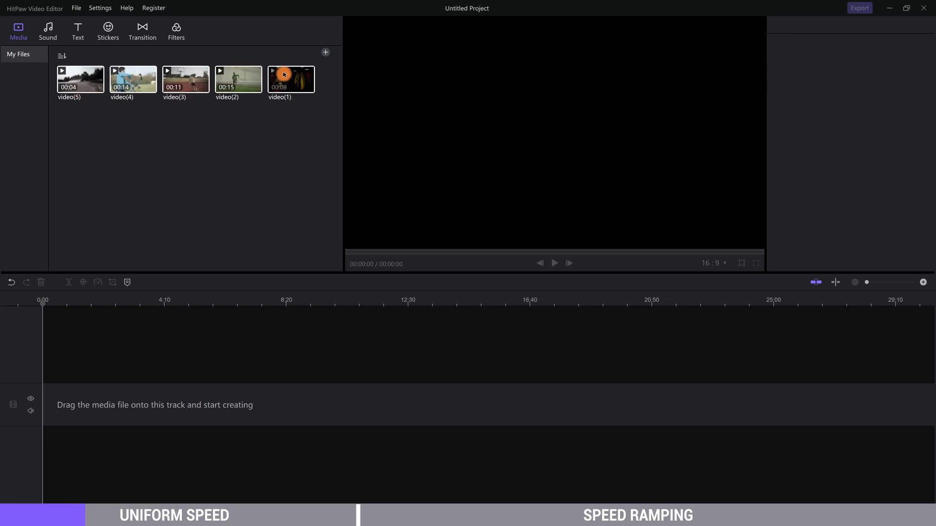
pyautogui.moveTo(202, 147)
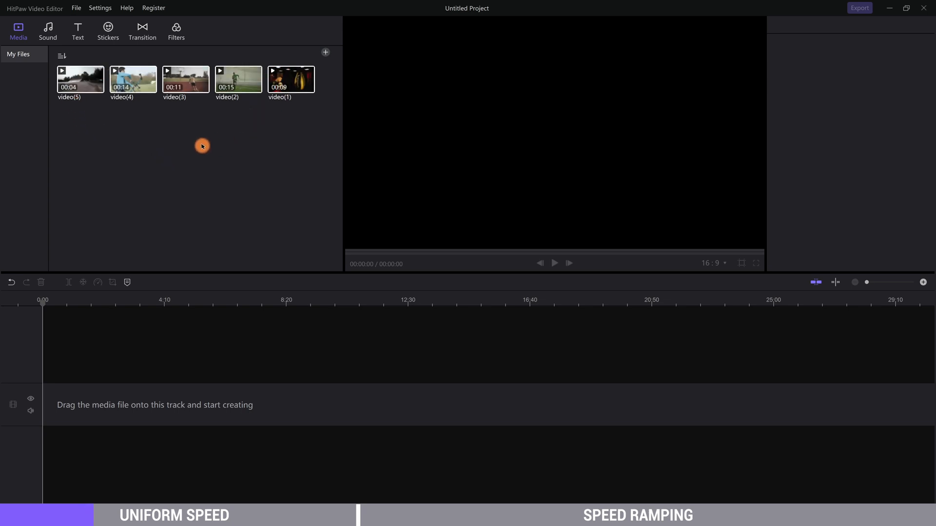
pyautogui.click(81, 78)
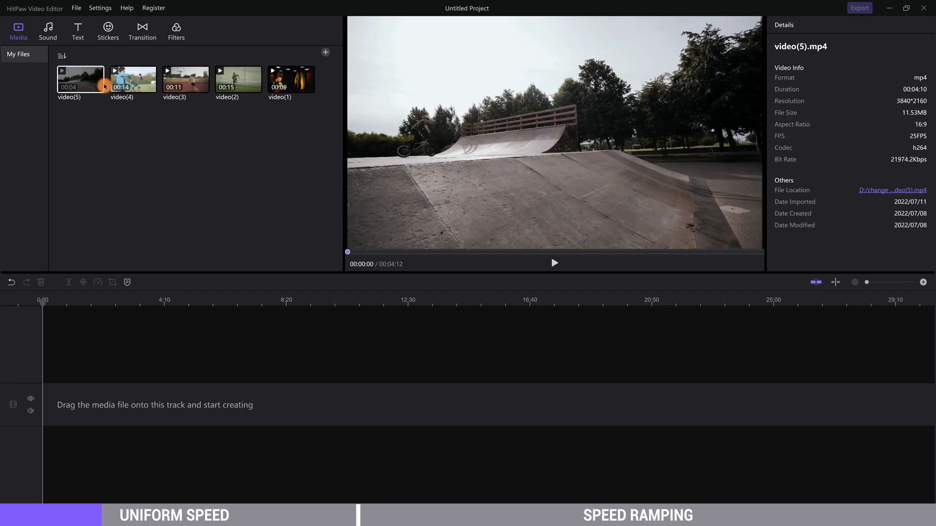
pyautogui.click(554, 262)
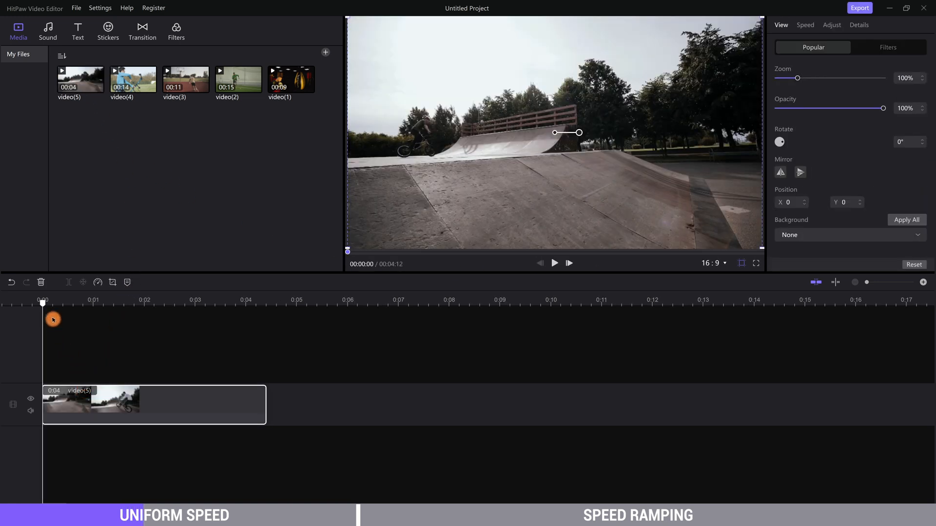
# - Apply Uniform Speed of 2.49x to video(5), shortening it to about 1.23 seconds
pyautogui.click(143, 300)
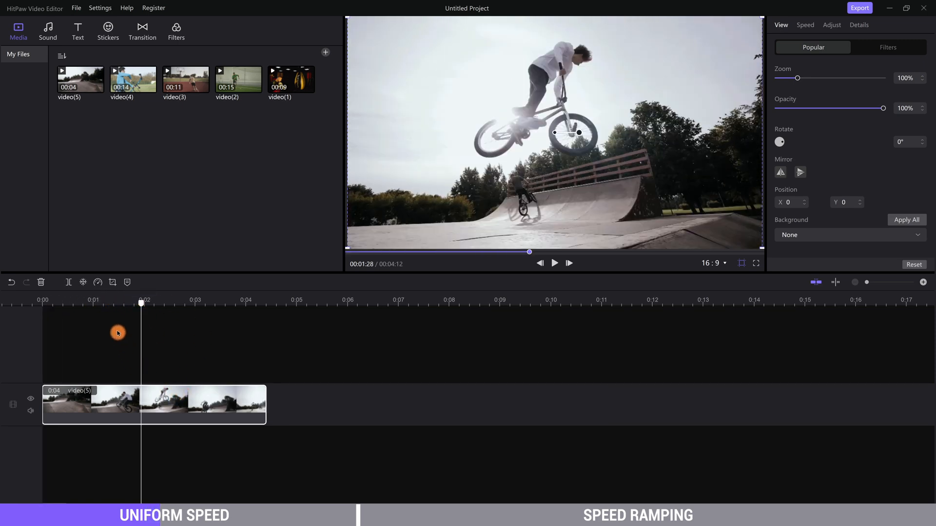
pyautogui.moveTo(97, 283)
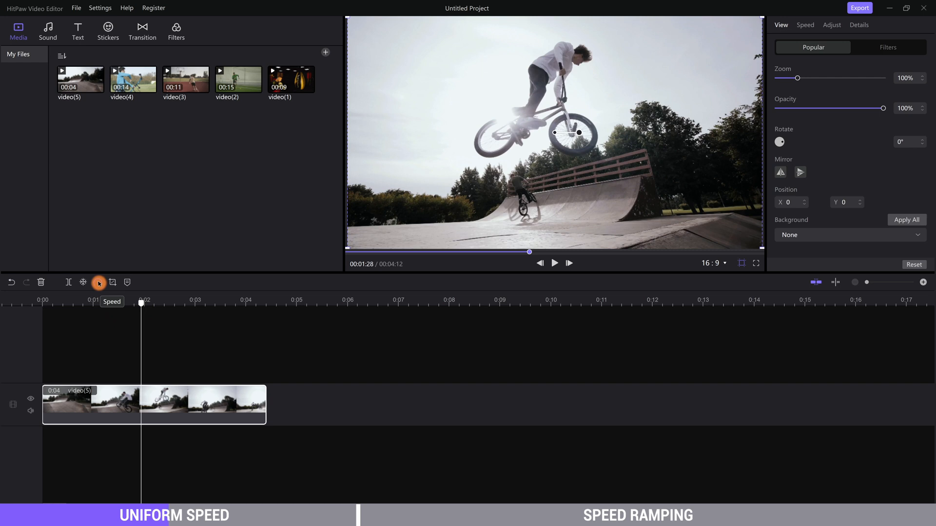
pyautogui.click(97, 283)
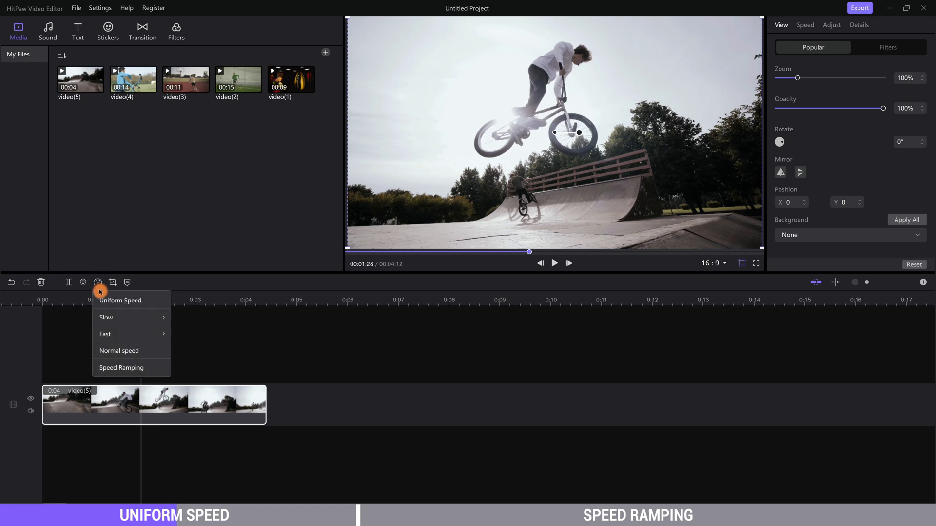
pyautogui.moveTo(123, 300)
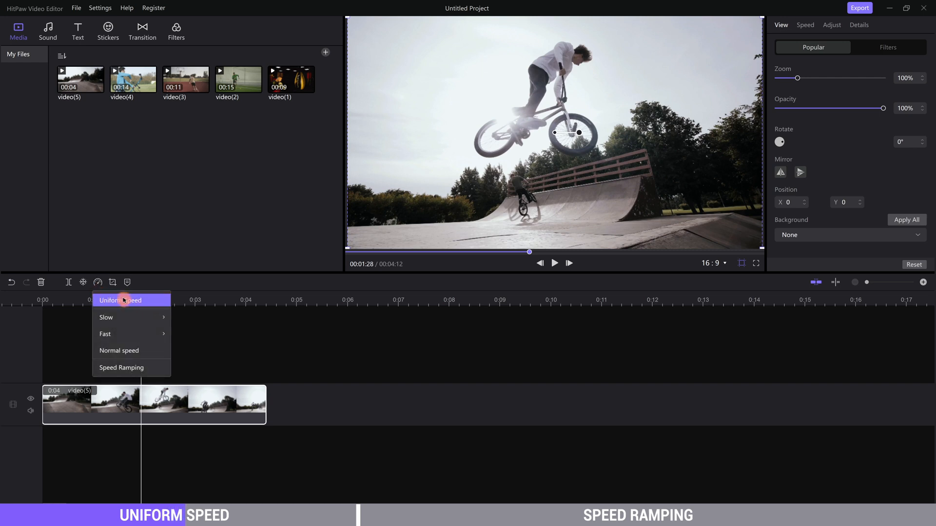
pyautogui.click(120, 300)
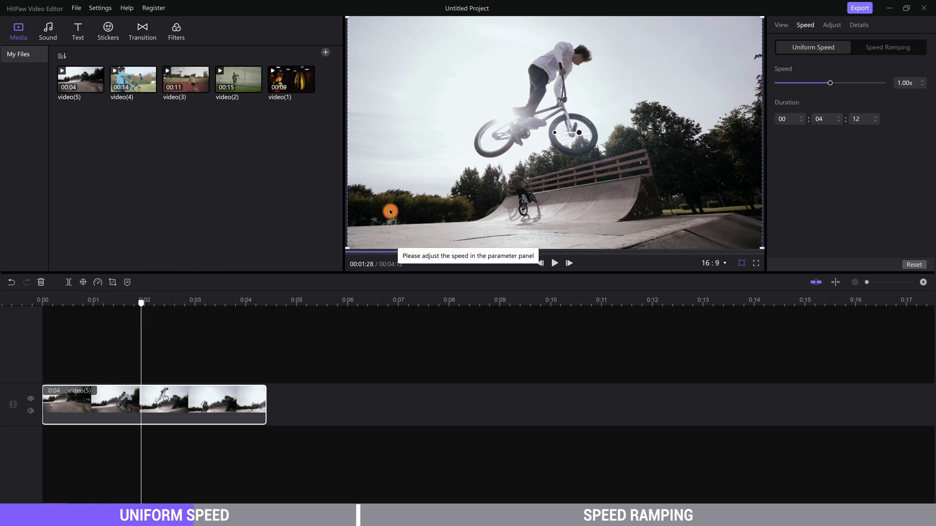
pyautogui.moveTo(832, 85)
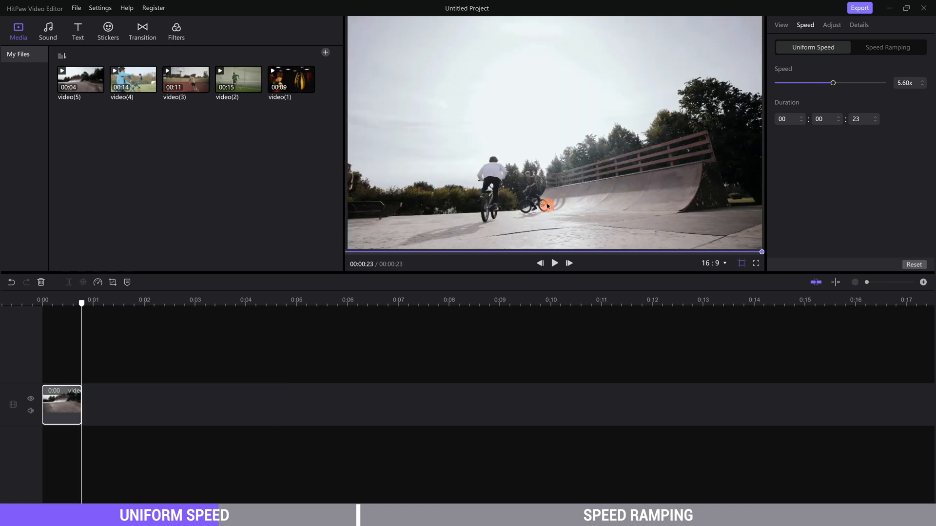
pyautogui.moveTo(499, 262)
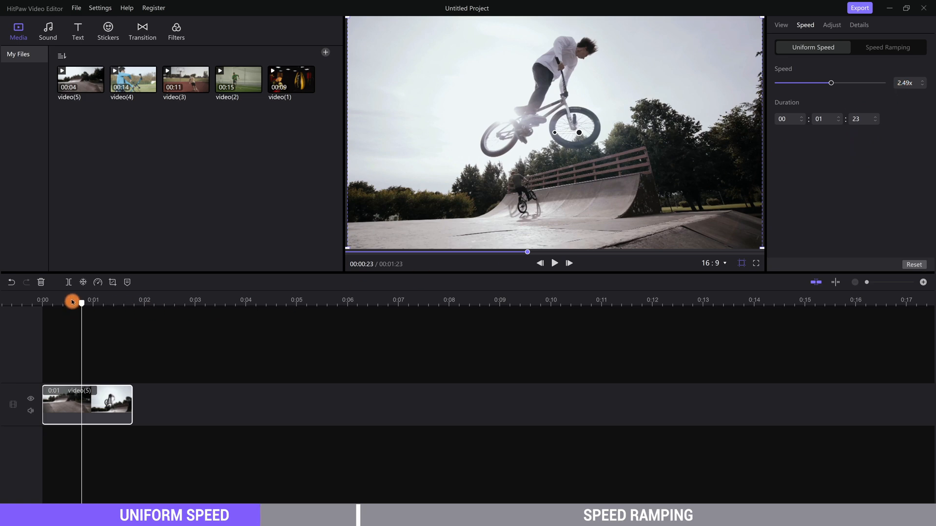
pyautogui.click(554, 263)
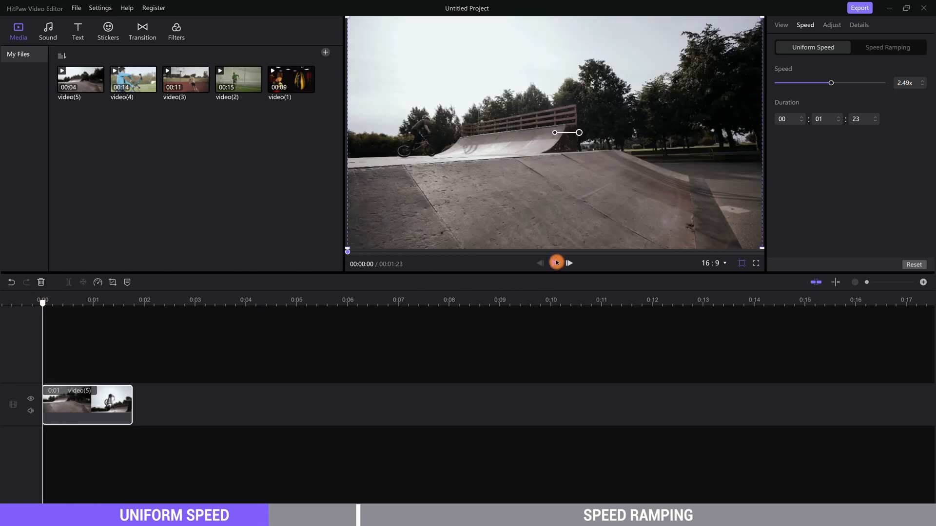
# - Lower the uniform speed to 0.75x (about 5.27 s), preview it, and show the speed presets
pyautogui.click(555, 262)
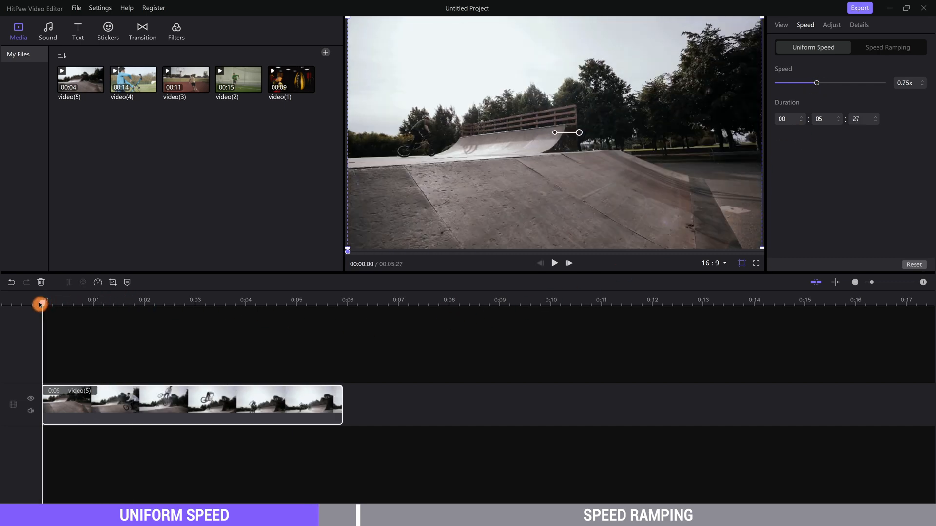
pyautogui.click(553, 263)
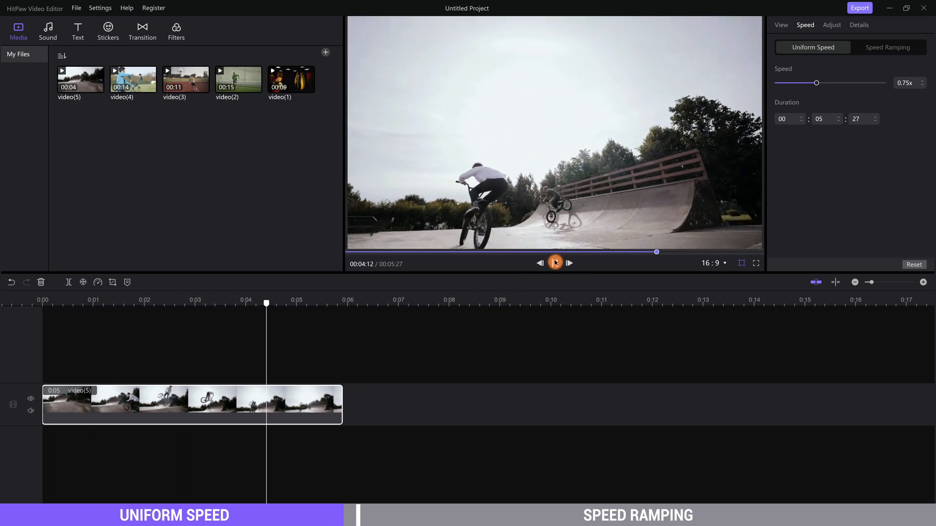
pyautogui.click(554, 262)
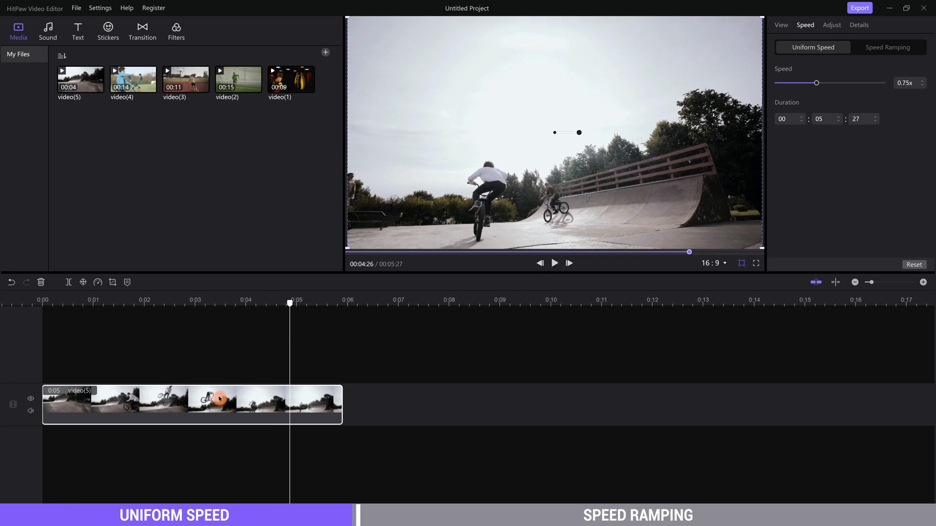
pyautogui.click(908, 83)
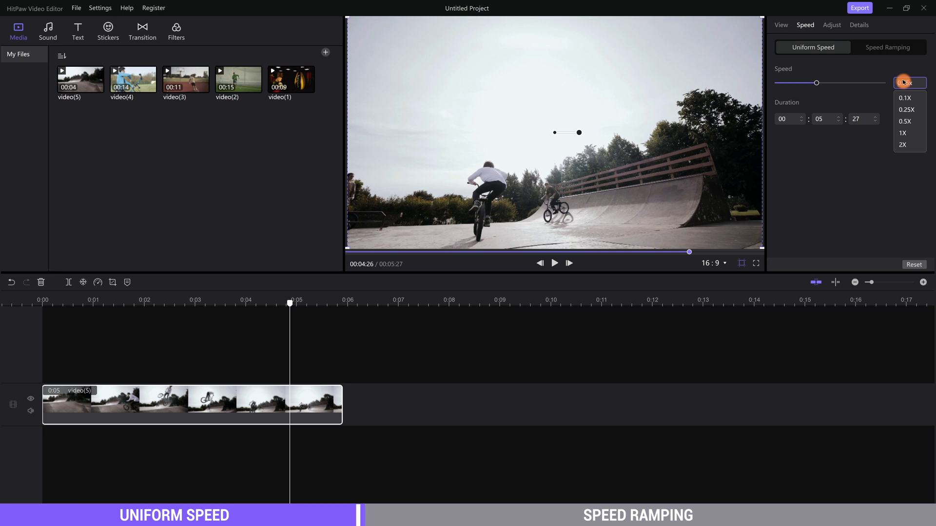
# - Reset the clip to the 1X preset (about 4.12 s) and browse its speed options again
pyautogui.click(903, 133)
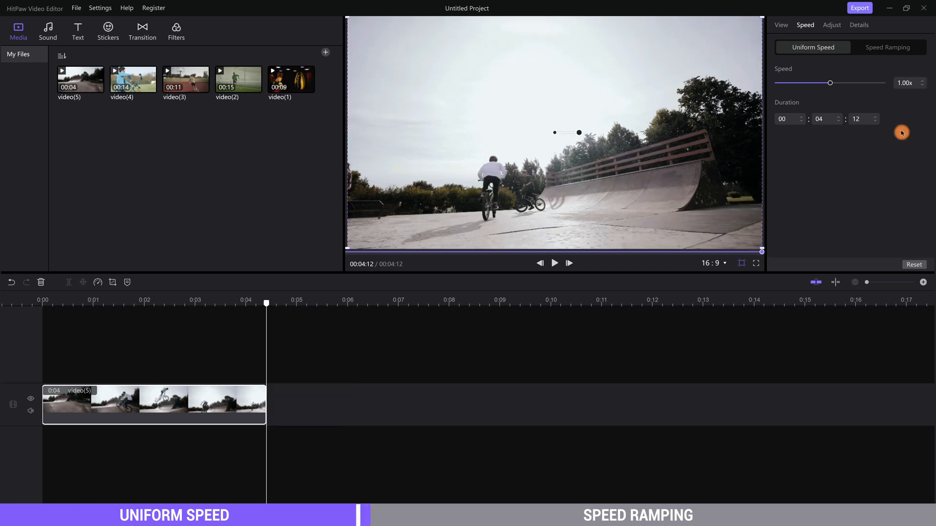
pyautogui.moveTo(201, 359)
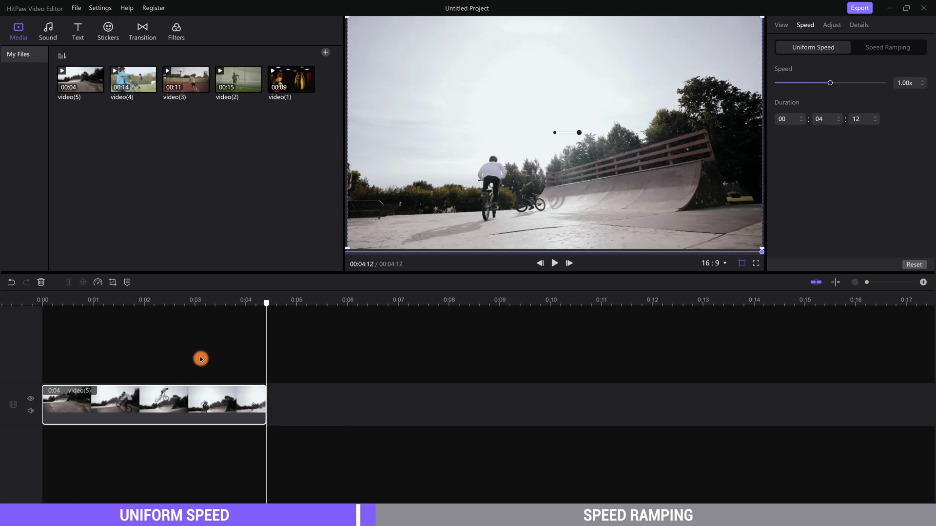
pyautogui.moveTo(93, 283)
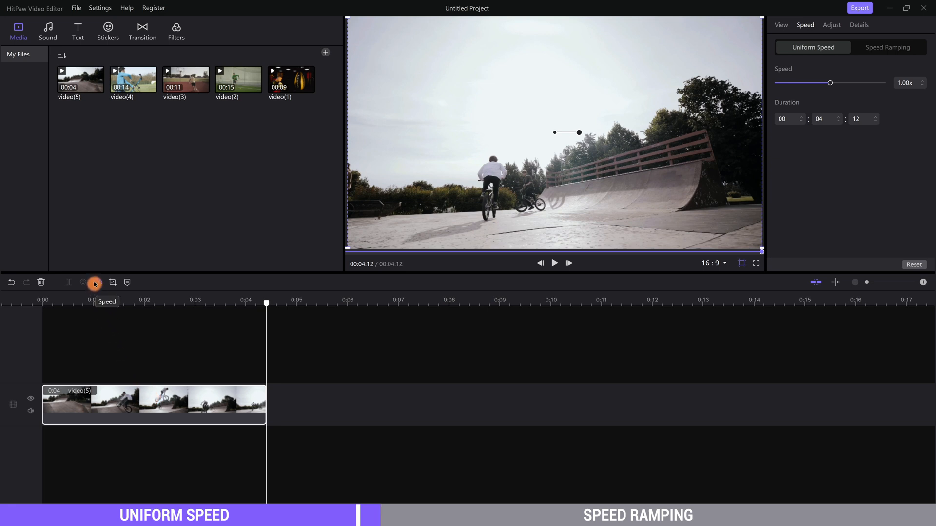
pyautogui.click(95, 283)
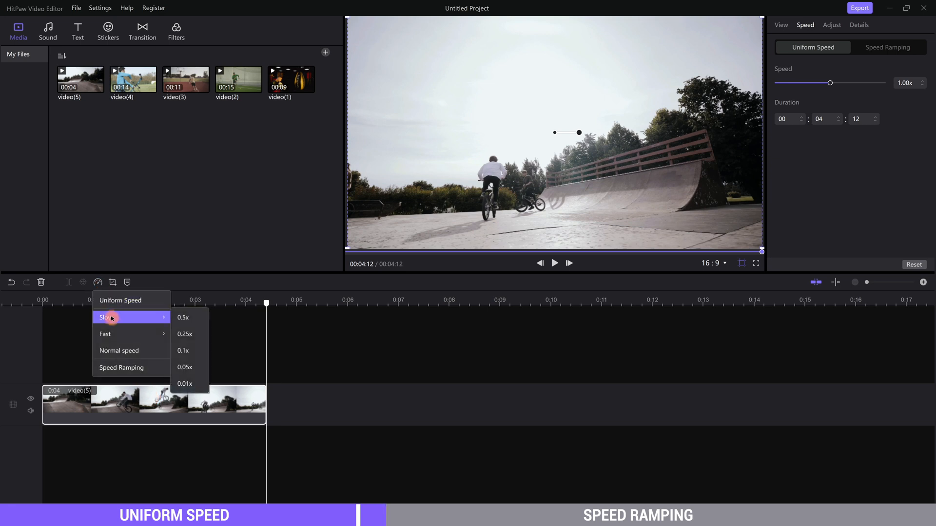
pyautogui.moveTo(105, 333)
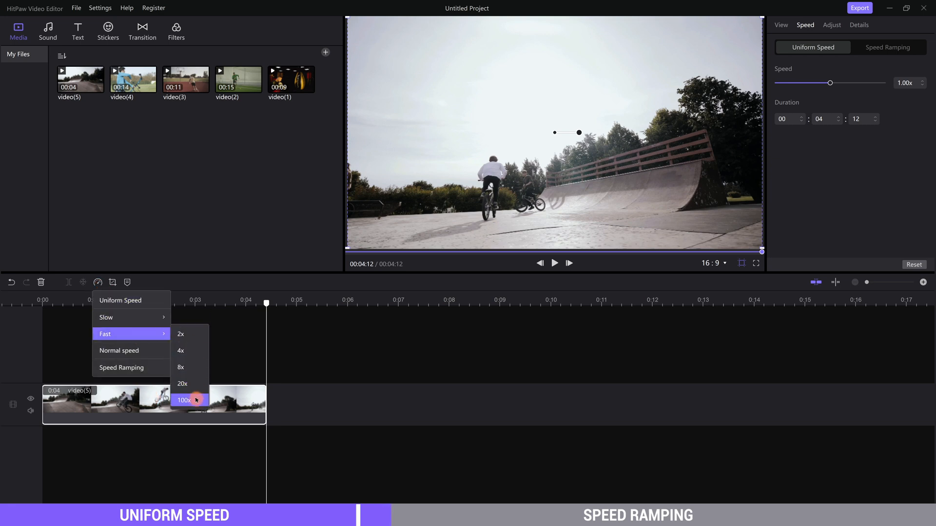
pyautogui.moveTo(118, 351)
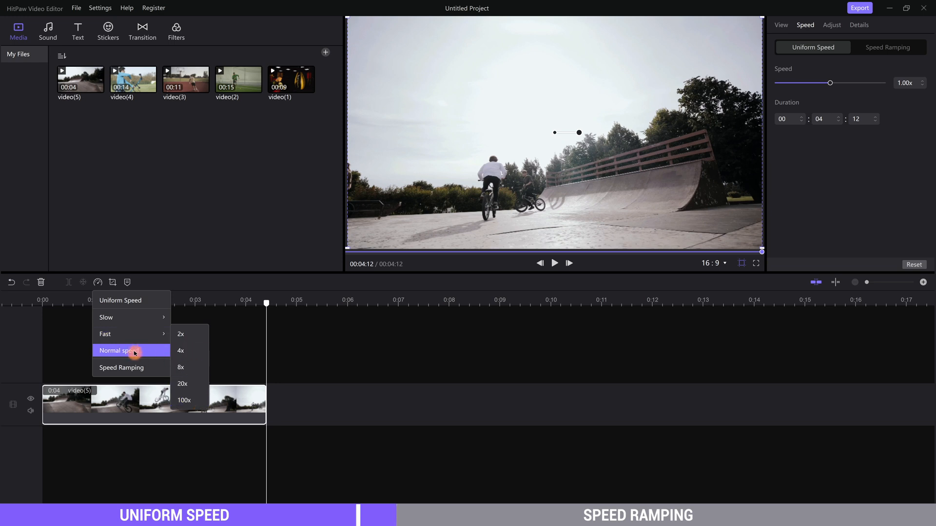
pyautogui.moveTo(121, 368)
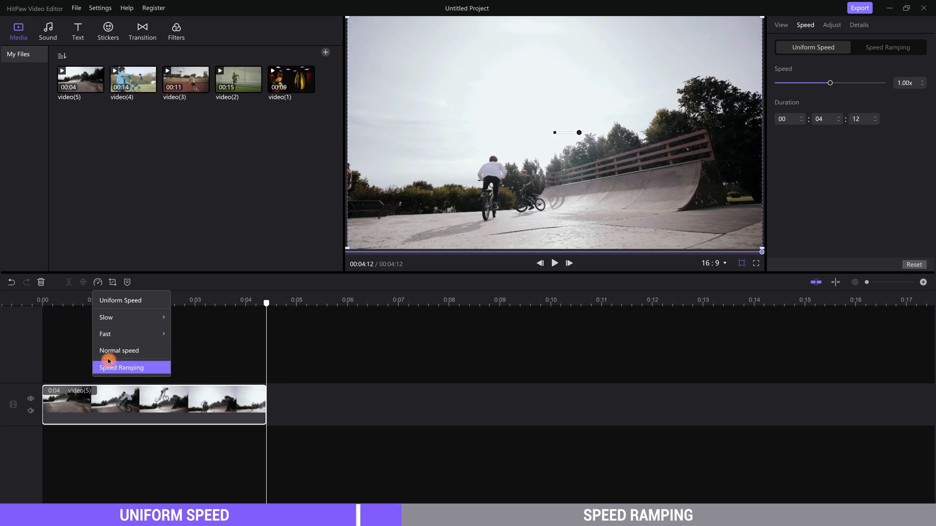
pyautogui.click(120, 368)
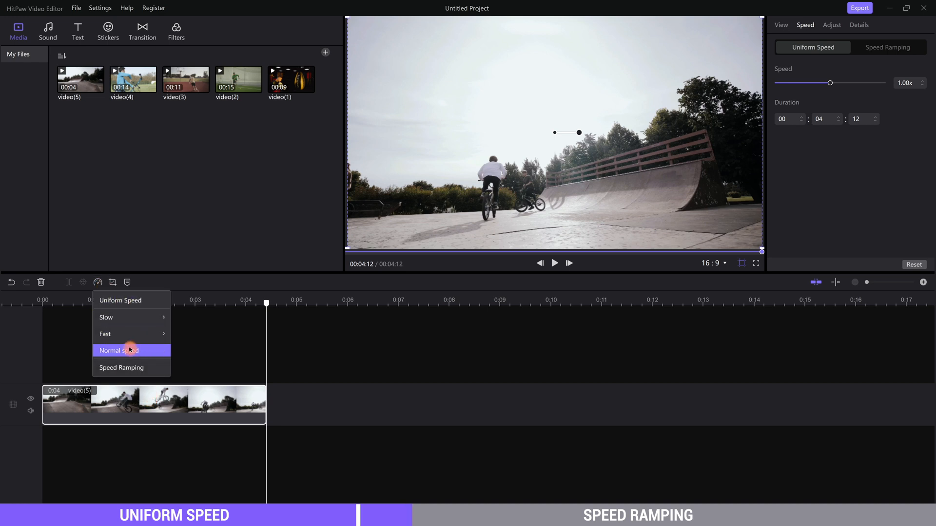
pyautogui.moveTo(126, 367)
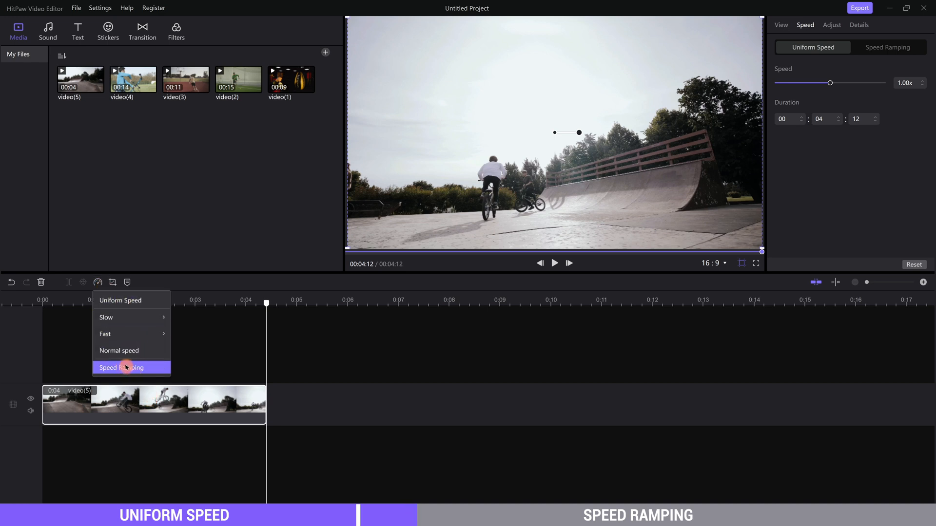
# - Switch the clip to Speed Ramping with the Montage curve, shortening it to about 3.04 s
pyautogui.click(122, 368)
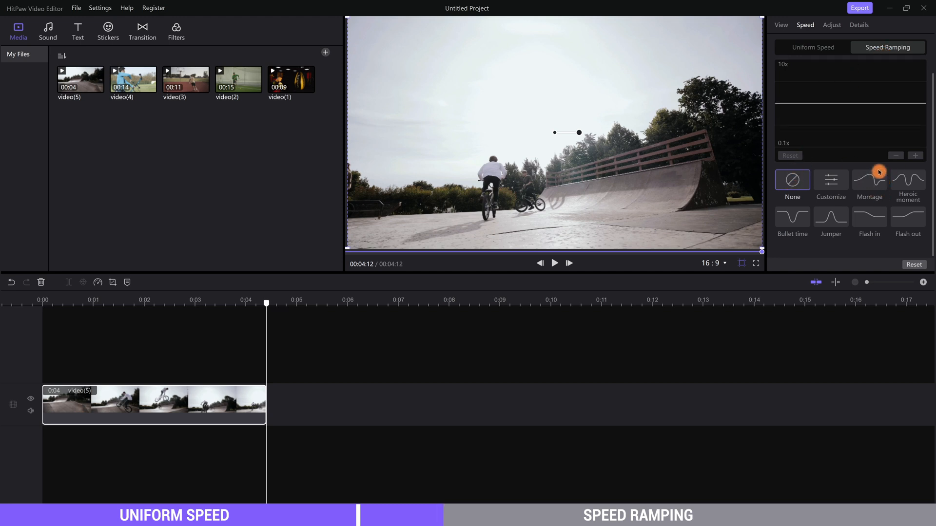
pyautogui.moveTo(869, 179)
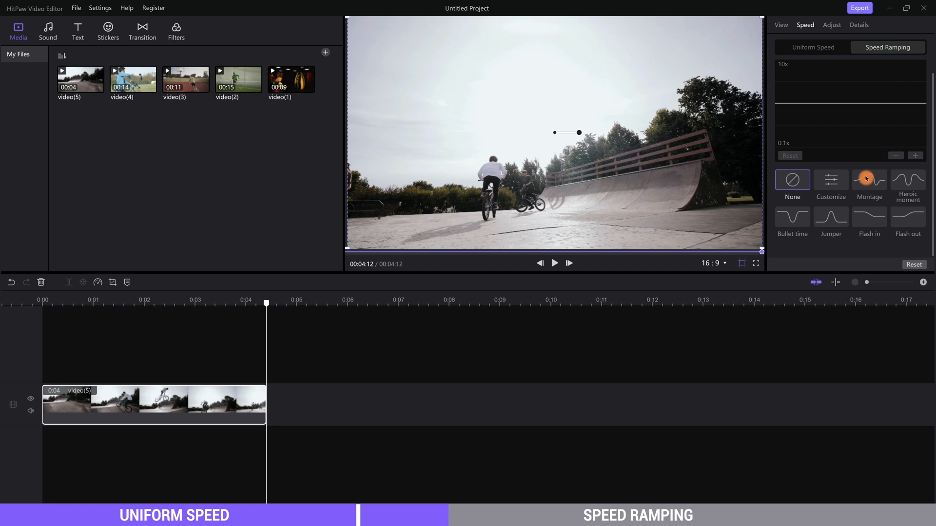
pyautogui.click(869, 180)
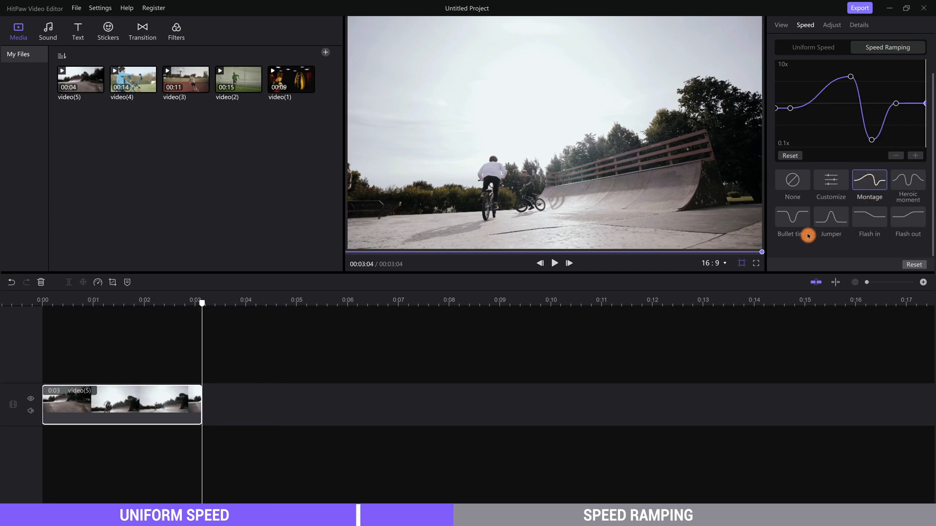
pyautogui.moveTo(648, 186)
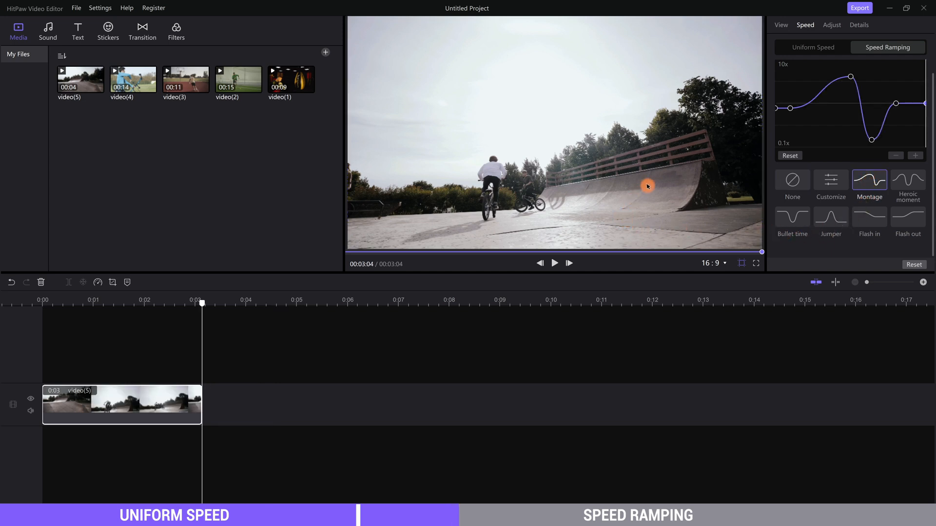
pyautogui.moveTo(789, 108)
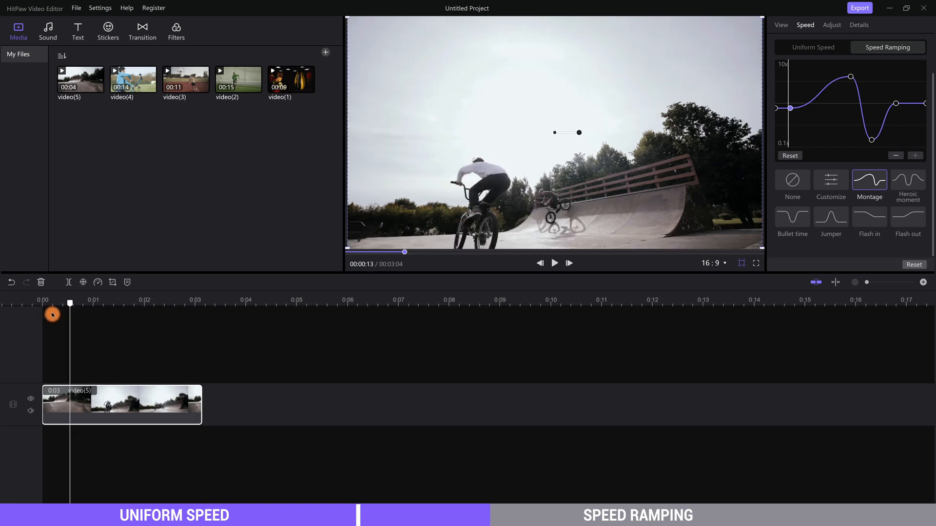
# - Move the Montage curve points into one deep slow-down trough, stretching the clip to about 6.18 s
pyautogui.click(553, 263)
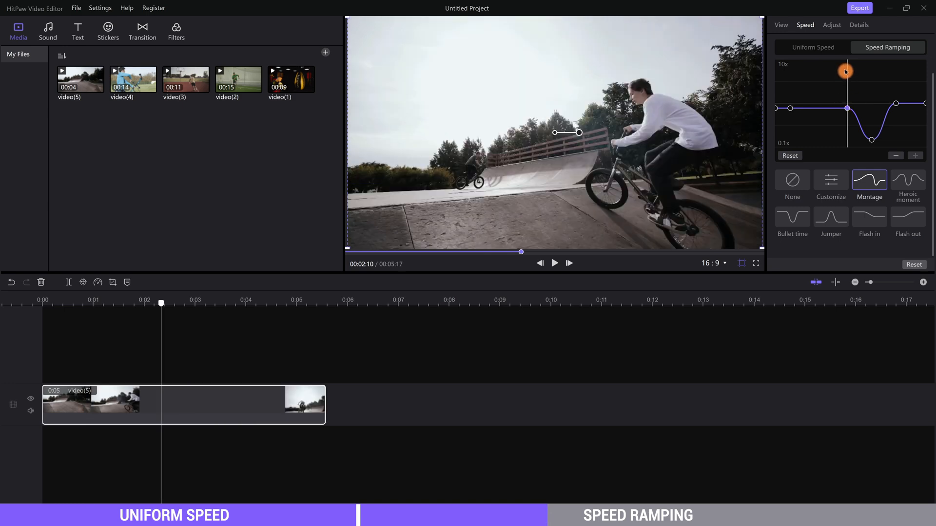
pyautogui.click(554, 264)
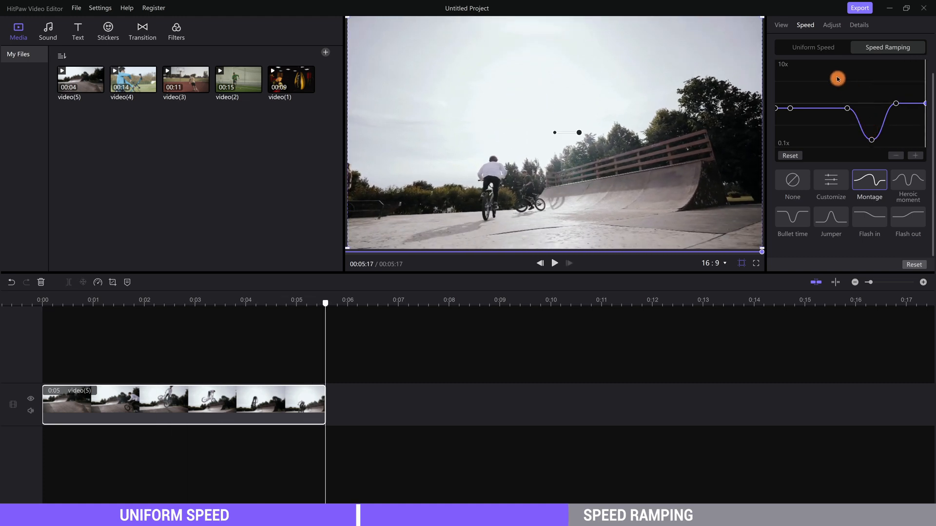
pyautogui.click(118, 303)
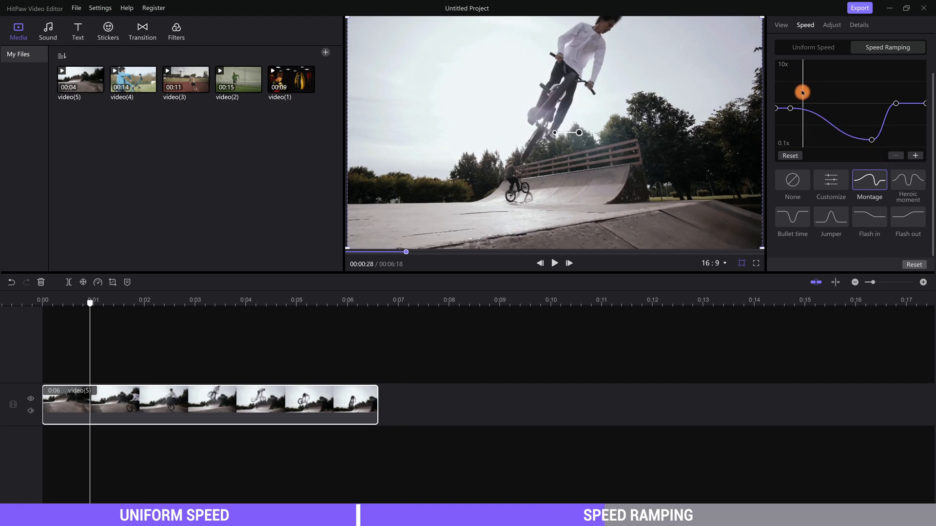
pyautogui.click(554, 263)
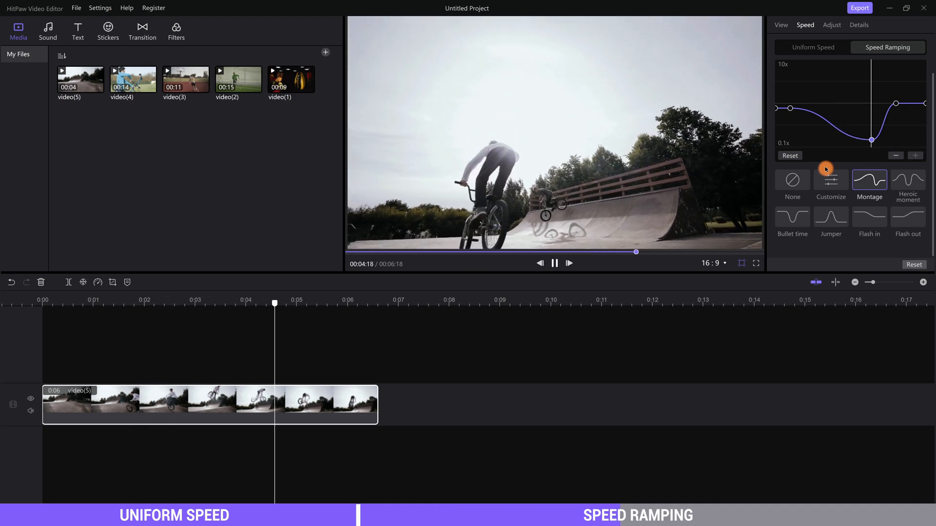
pyautogui.click(553, 263)
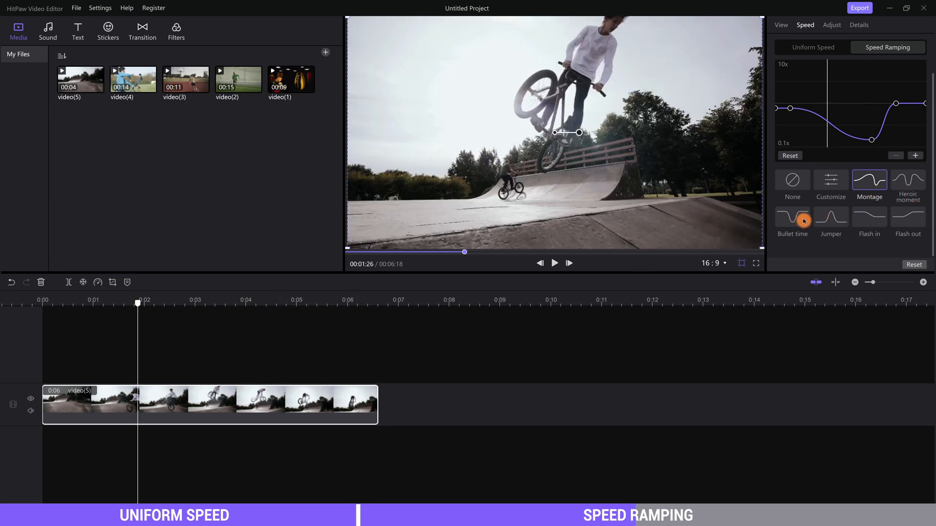
# - Try the Heroic moment preset, then leave the clip on Bullet time at about 1.23 s
pyautogui.click(907, 183)
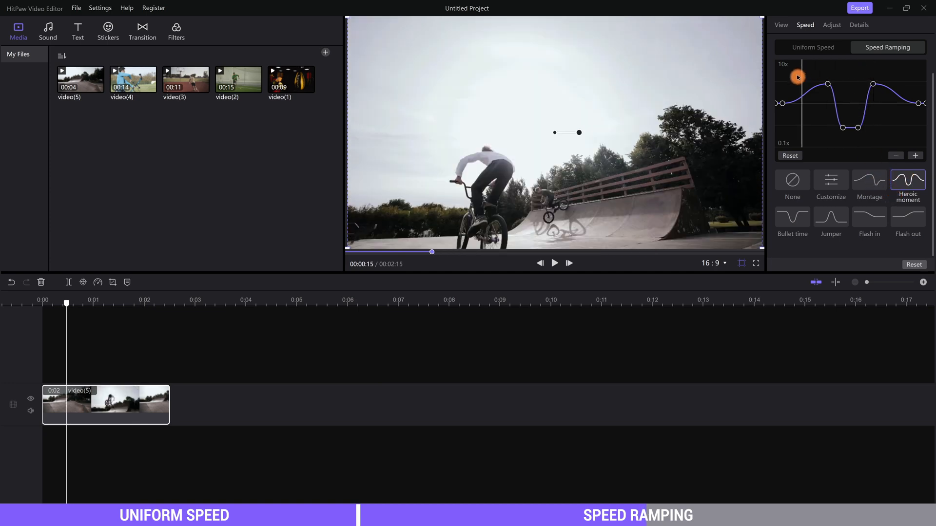
pyautogui.click(554, 262)
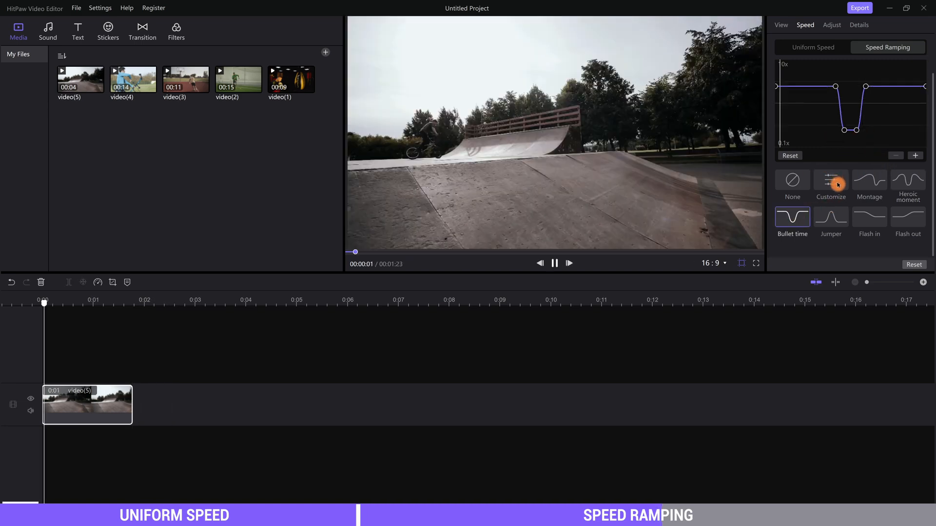
pyautogui.click(554, 263)
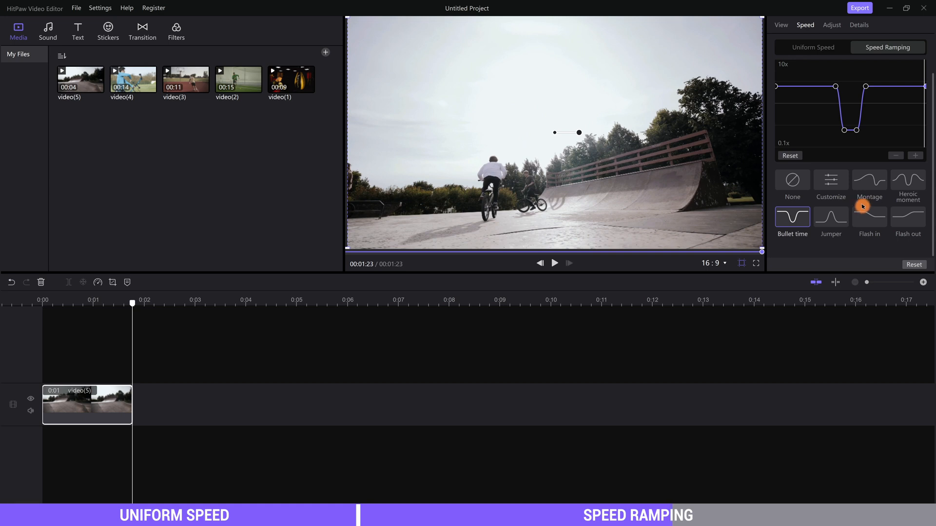
# - Build a Customize ramp with two points dipped to about 0.39x, giving the bike clip about 3.15 s
pyautogui.click(830, 180)
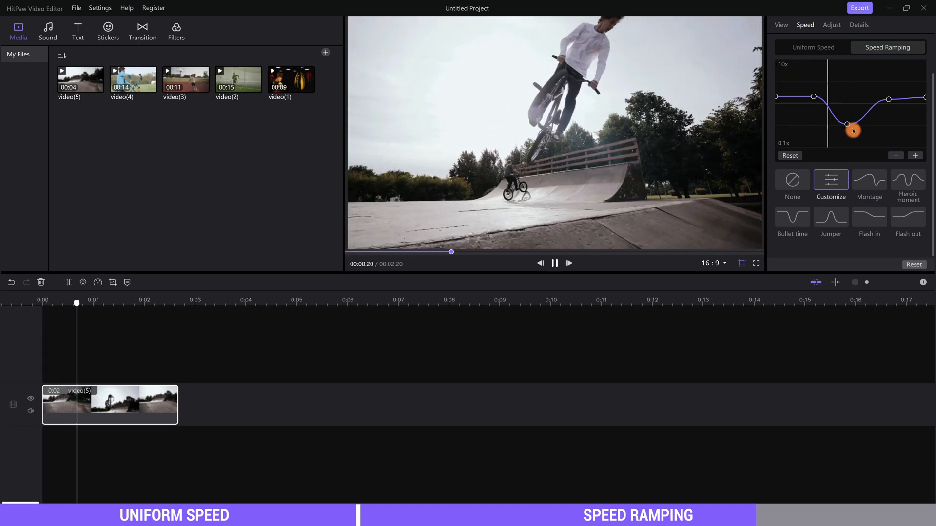
pyautogui.press('space')
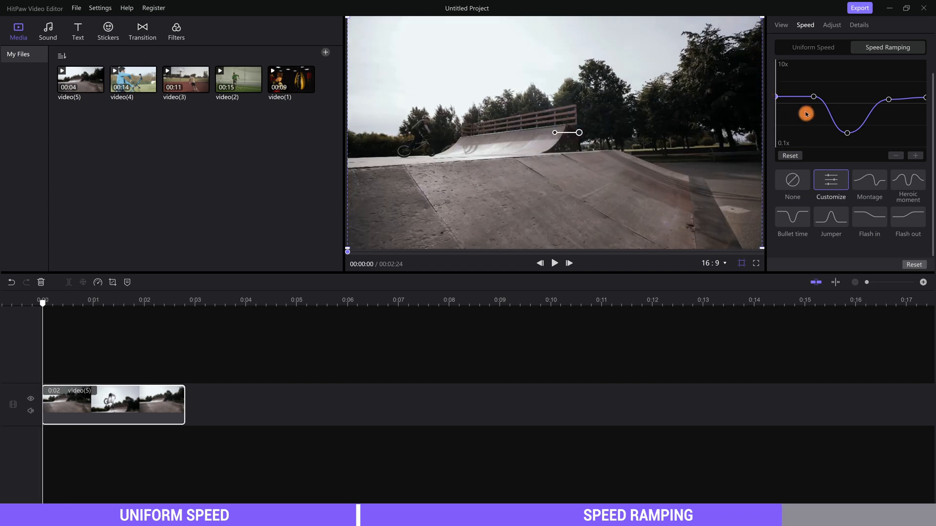
pyautogui.click(554, 263)
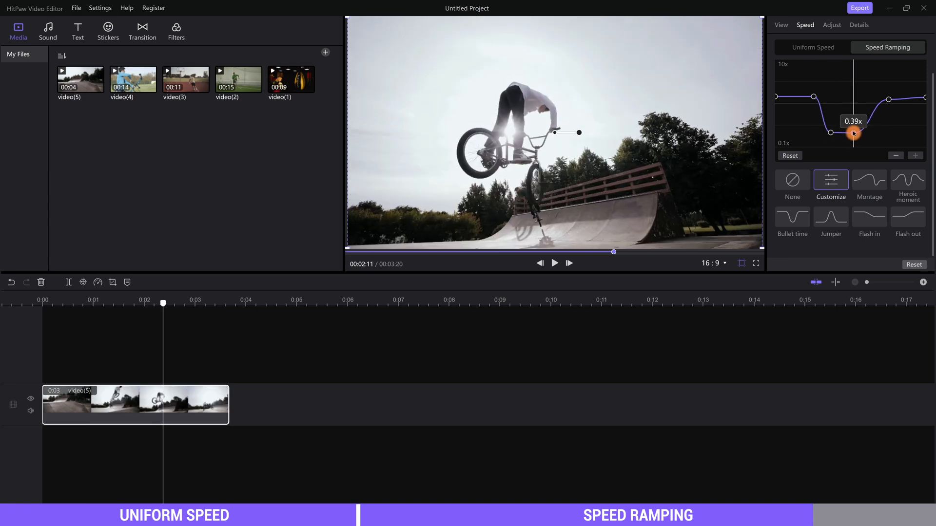
pyautogui.click(554, 264)
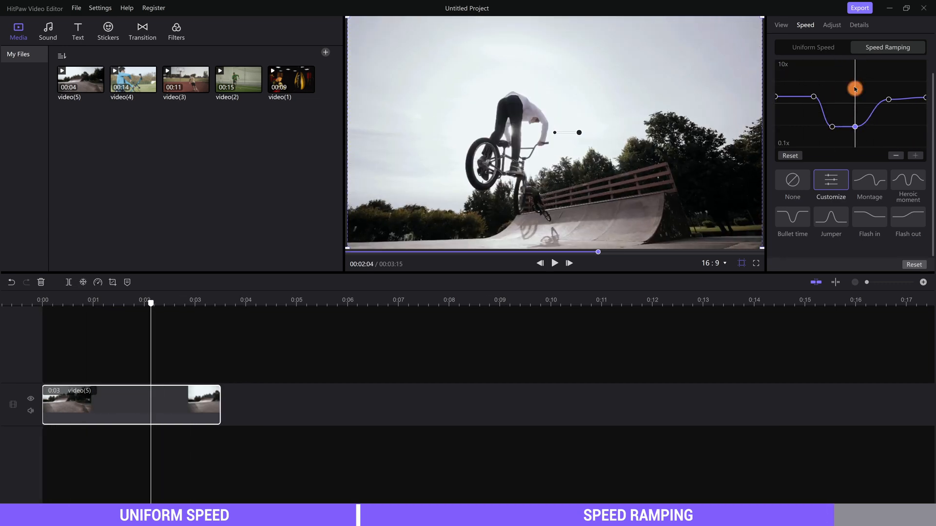
pyautogui.click(554, 263)
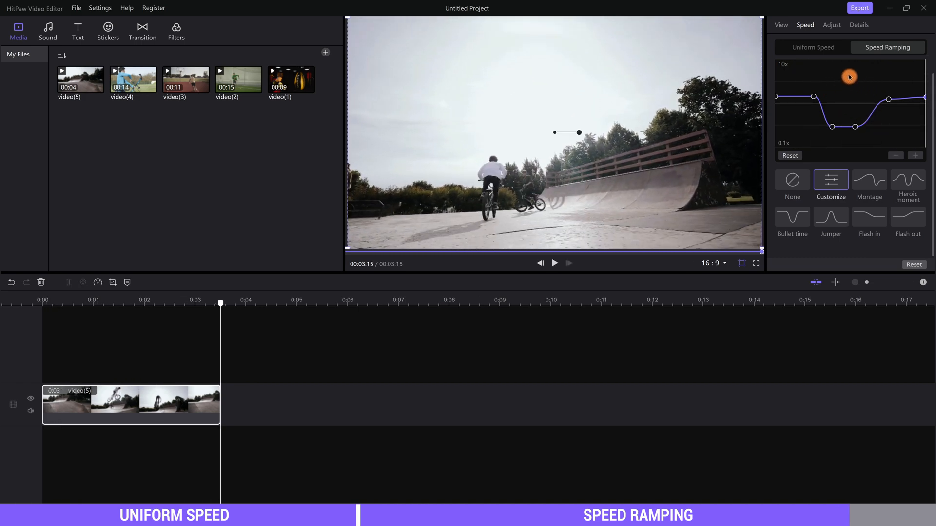
pyautogui.click(554, 263)
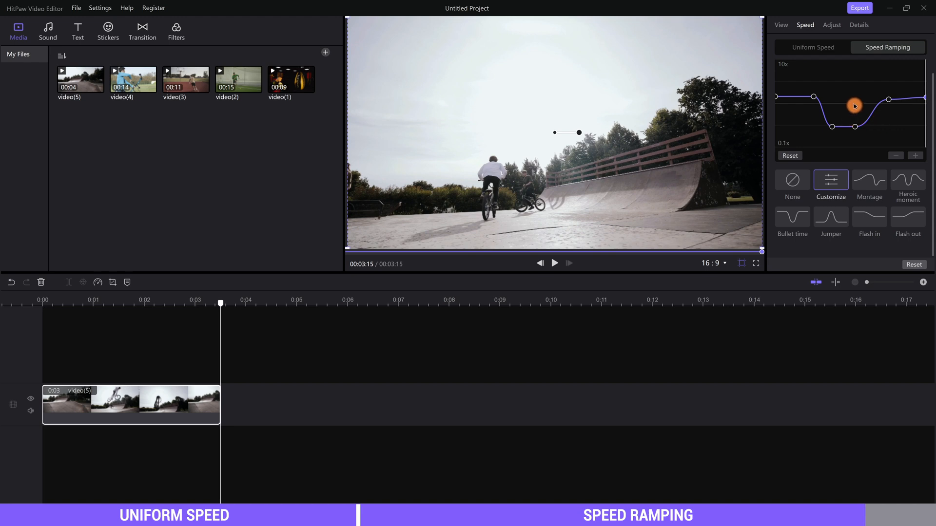
# - Add video(3) after the bike clip and give it a Customize ramp with one lowered point, about 7 s long
pyautogui.click(792, 179)
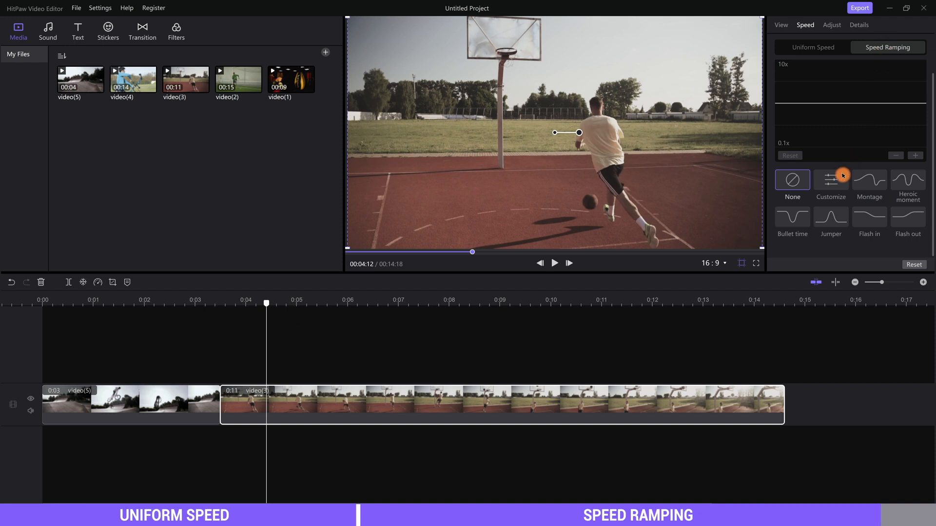
pyautogui.click(831, 179)
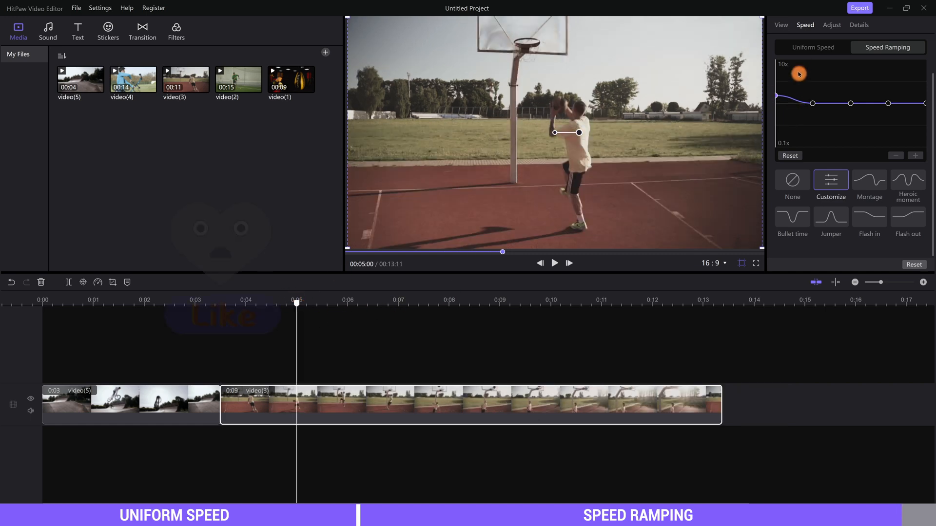
pyautogui.click(553, 263)
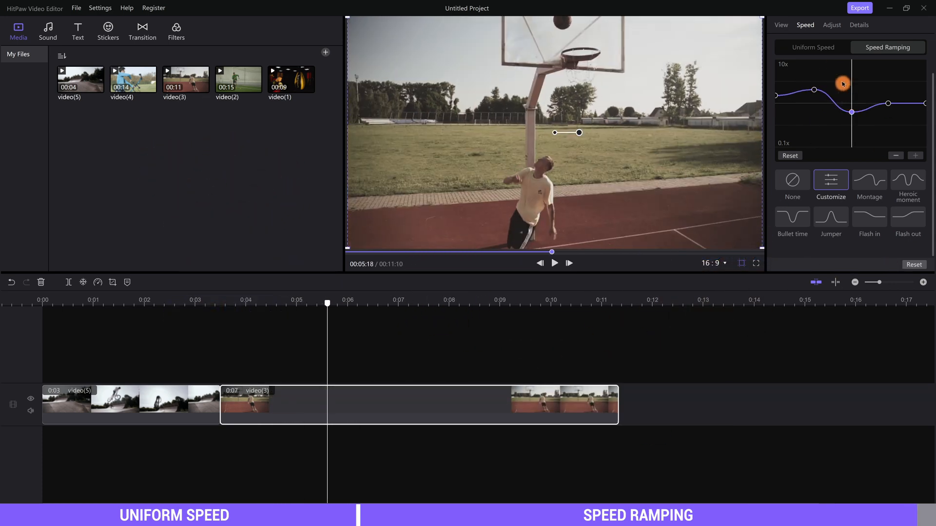
pyautogui.click(554, 263)
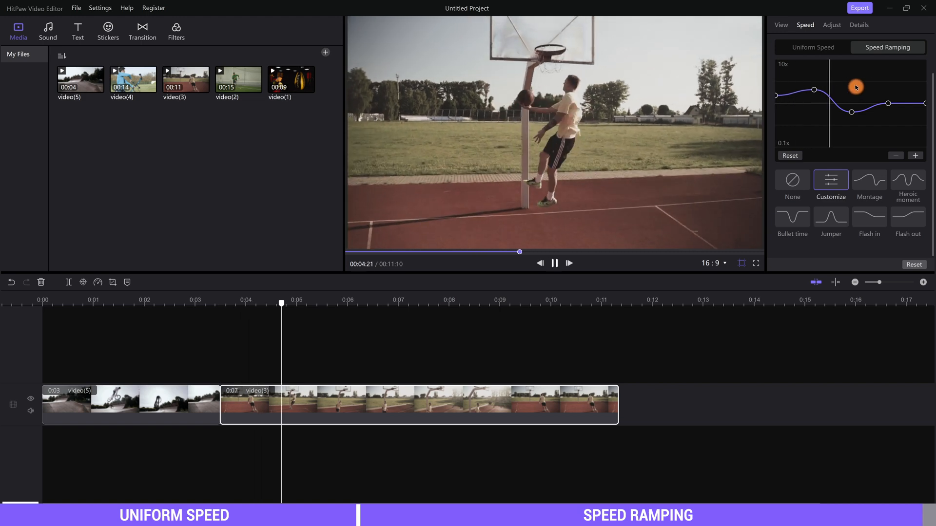